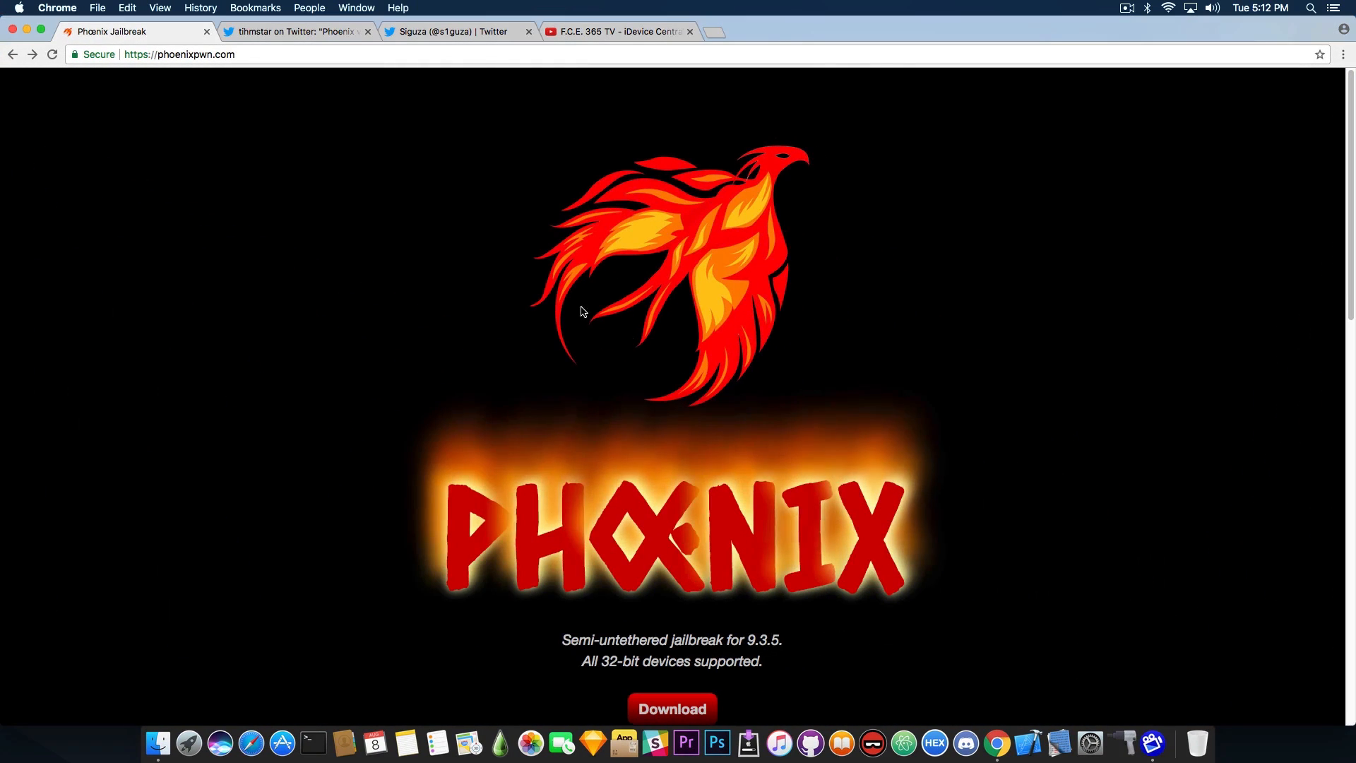
pyautogui.moveTo(534, 280)
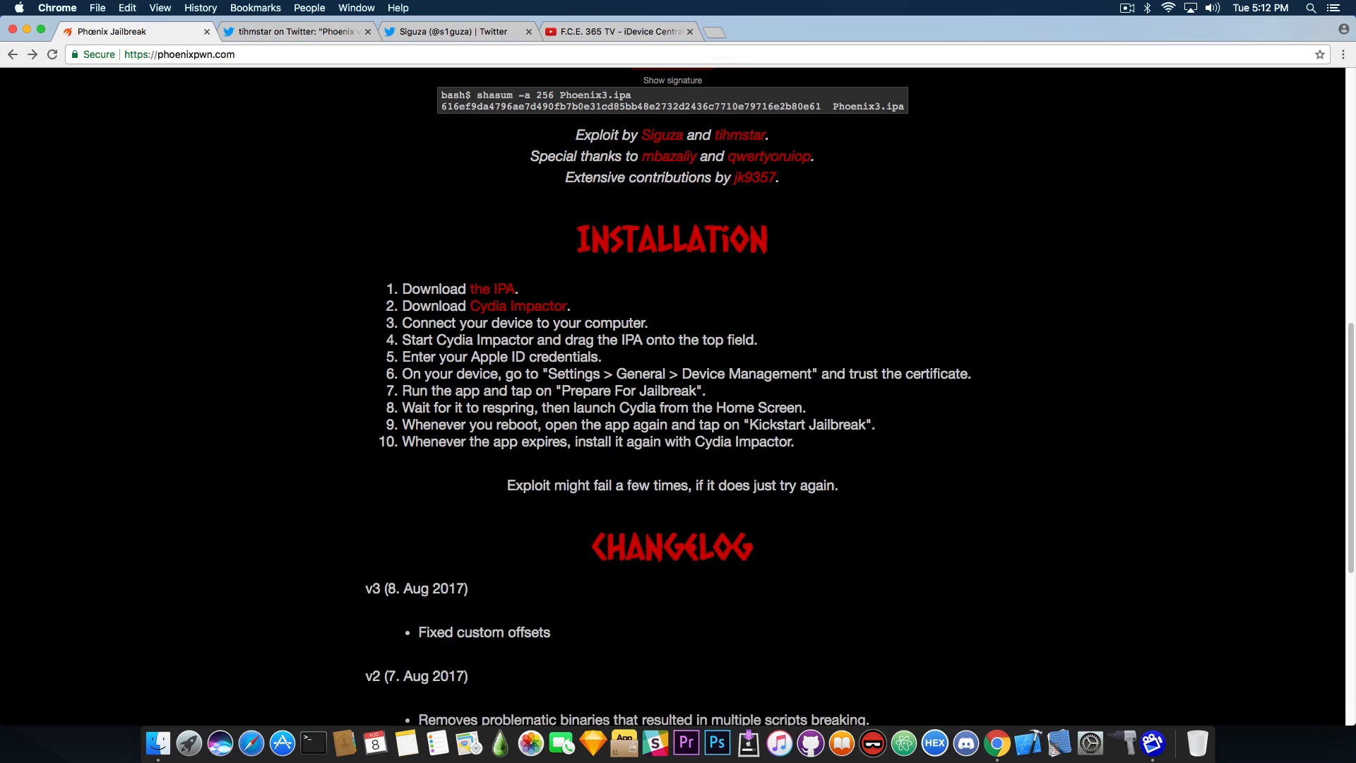
# Scroll through the installation steps and changelog, then back up to the Phoenix3.ipa SHA-256 checksum
pyautogui.scroll(-3)
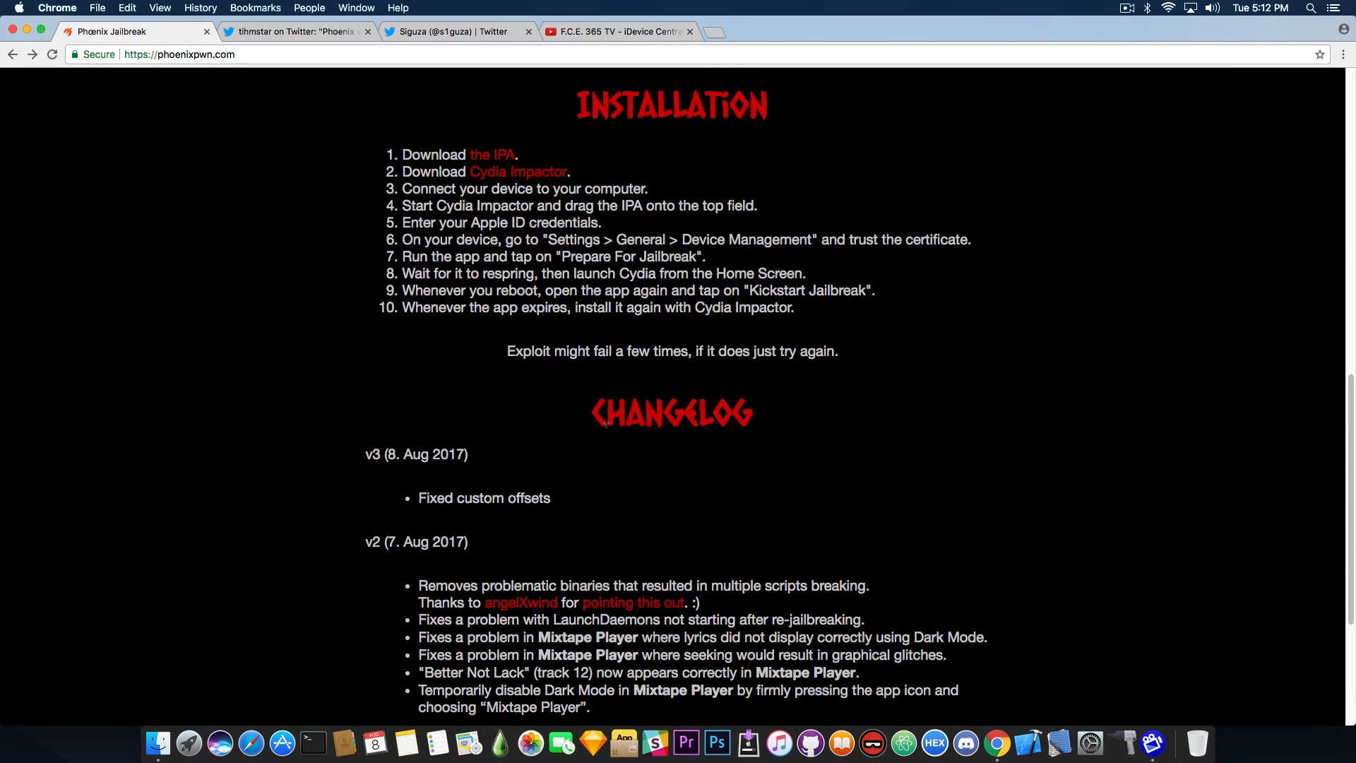
pyautogui.scroll(3)
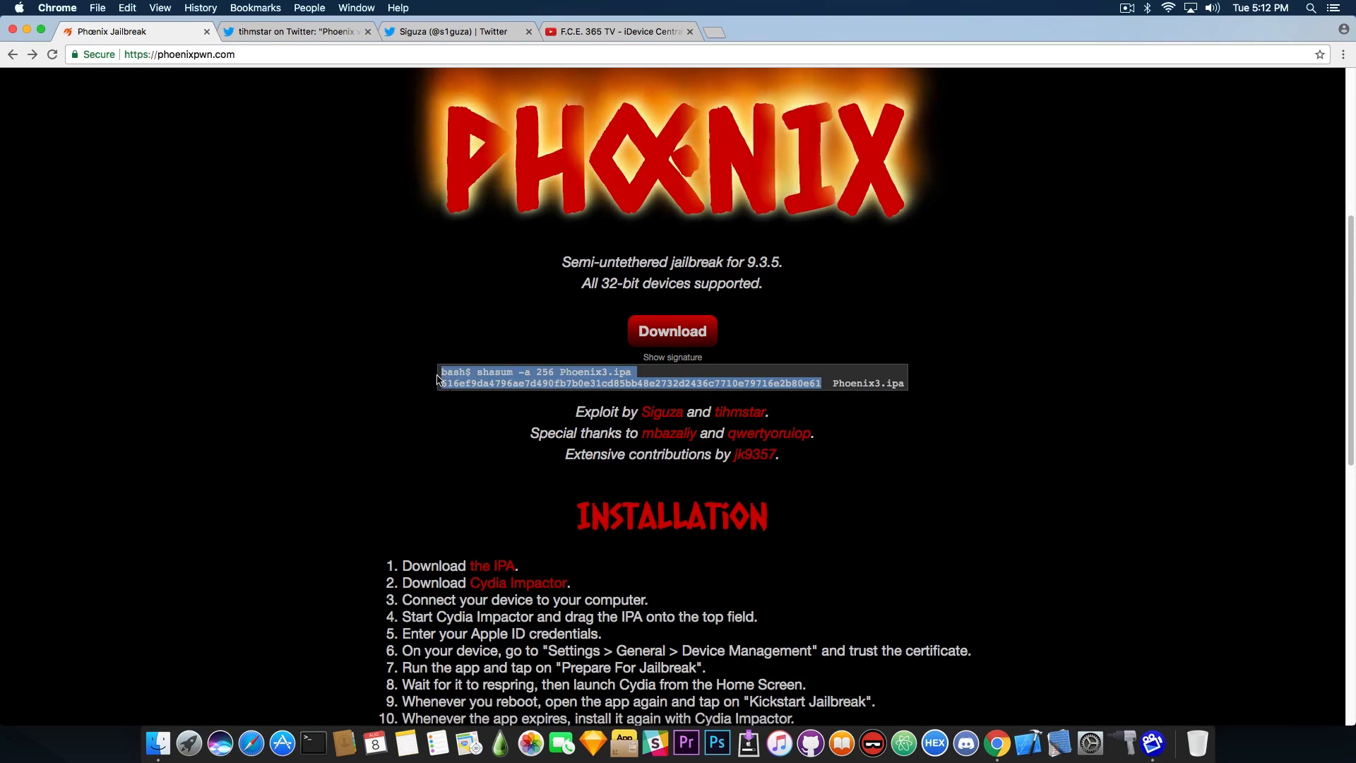
pyautogui.click(497, 399)
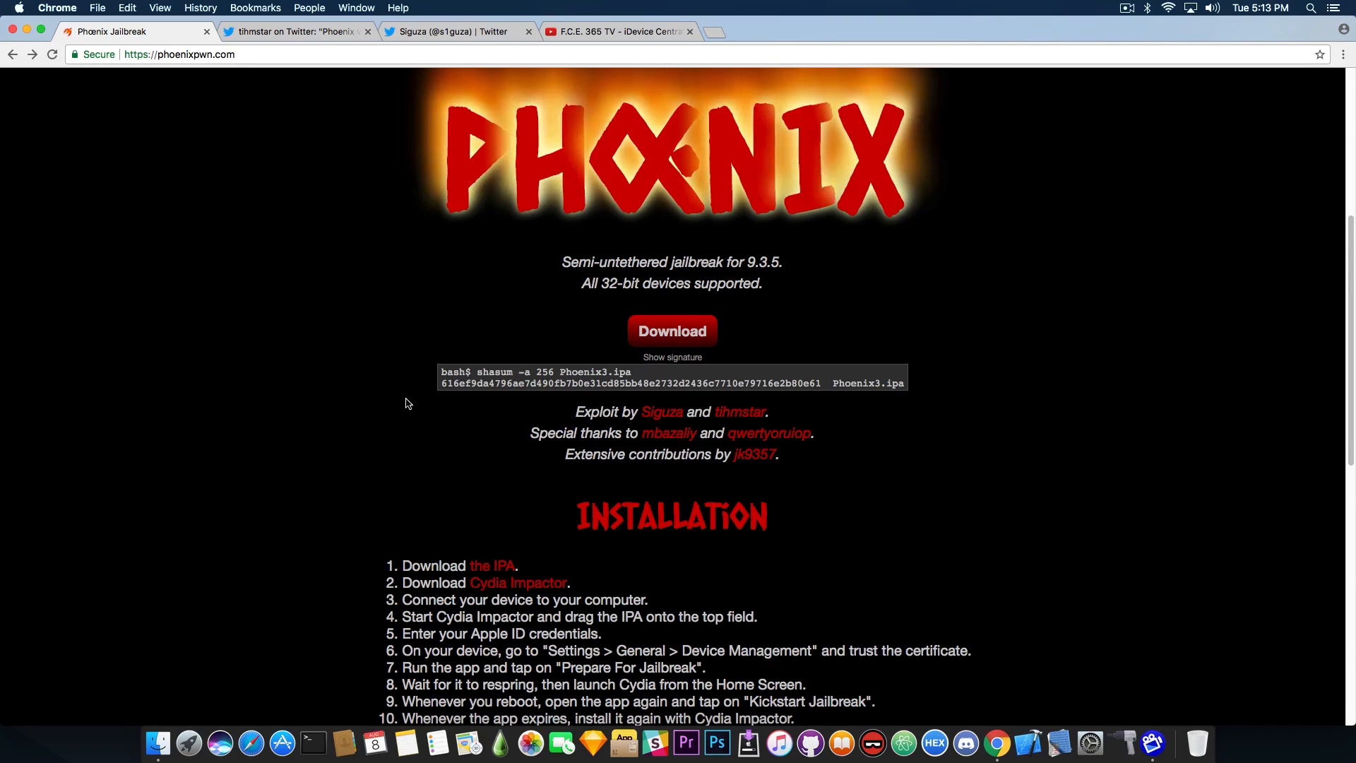
pyautogui.scroll(-3)
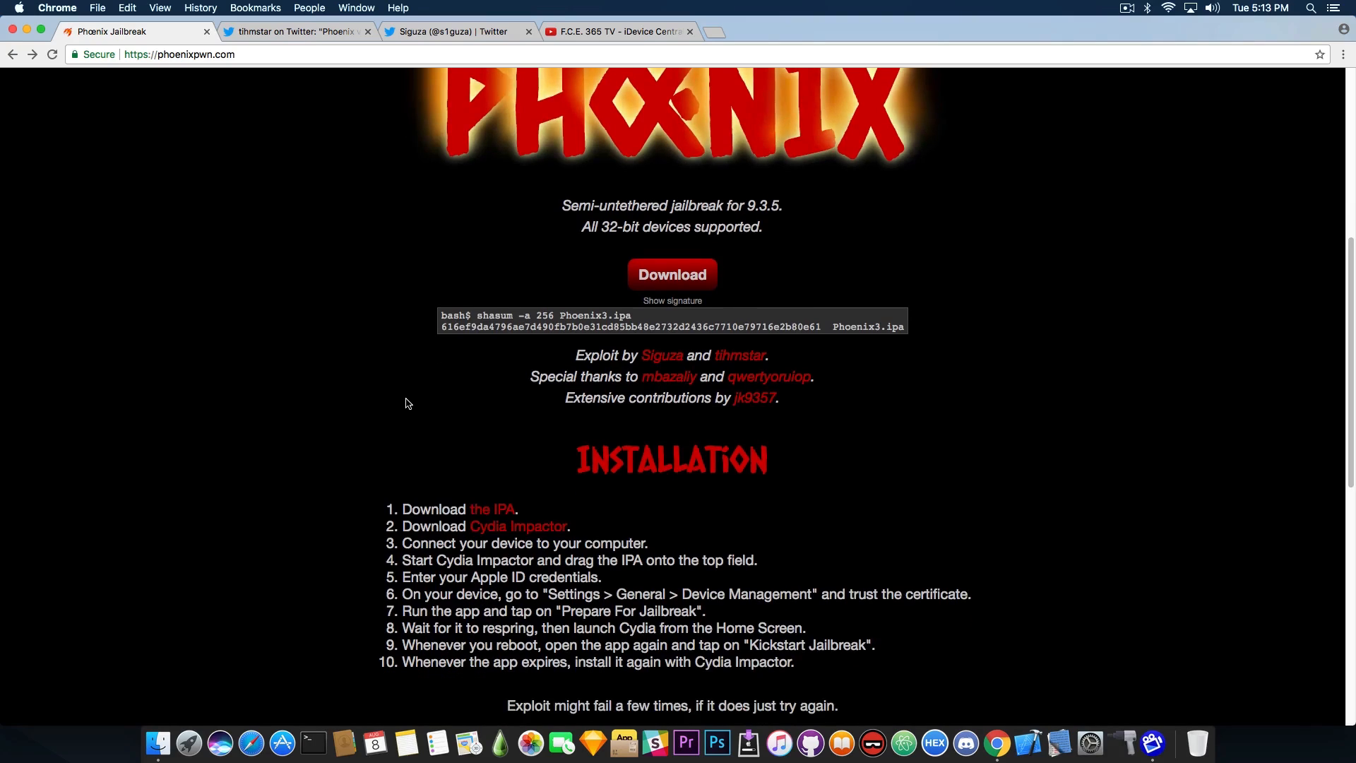
pyautogui.click(618, 33)
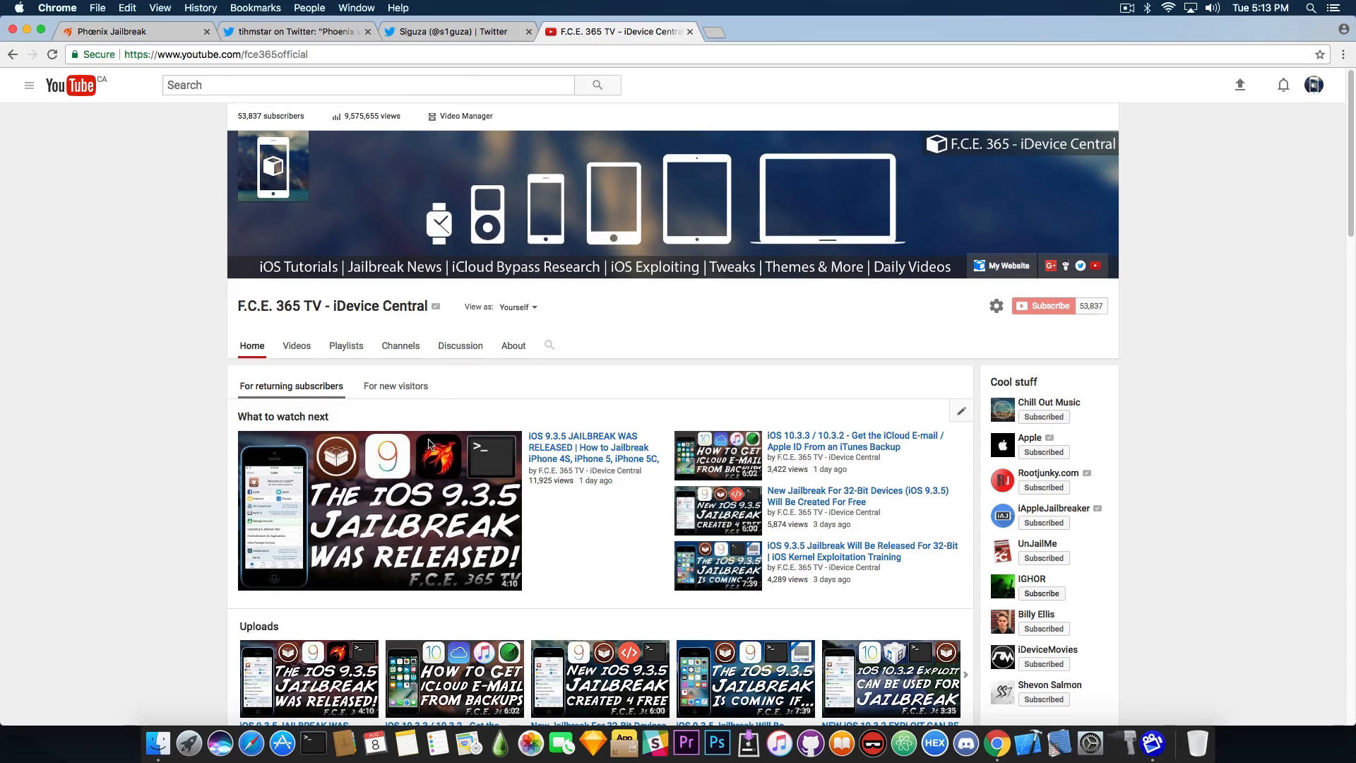
pyautogui.moveTo(362, 513)
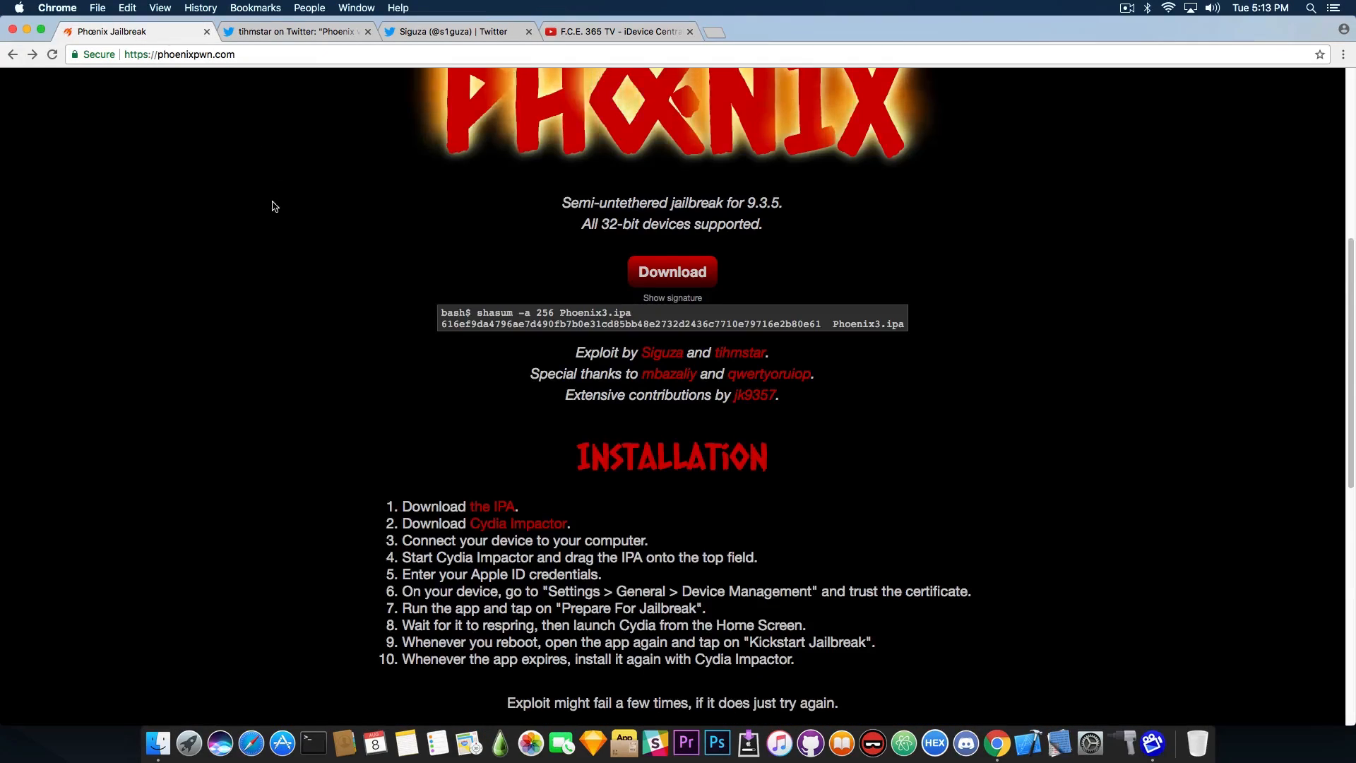
pyautogui.scroll(-3)
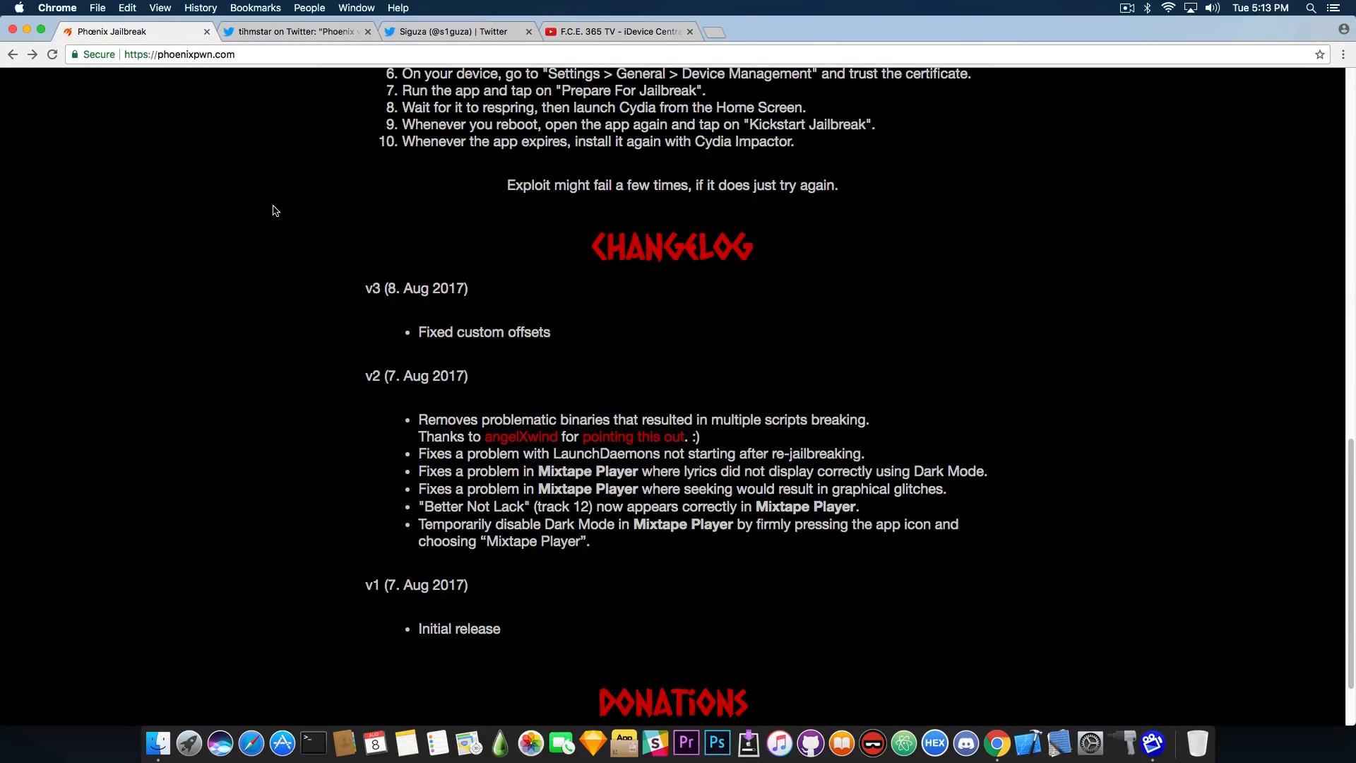
pyautogui.moveTo(390, 390)
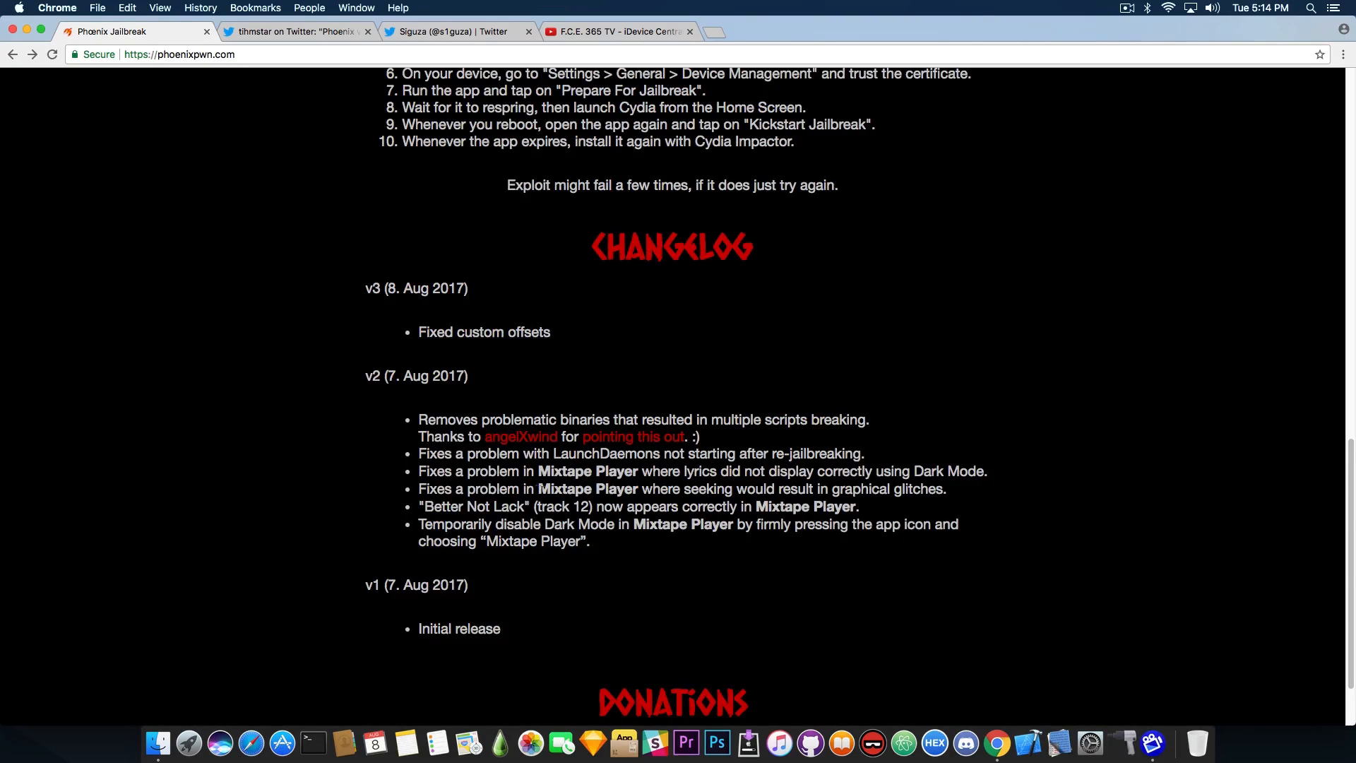
pyautogui.moveTo(620, 477)
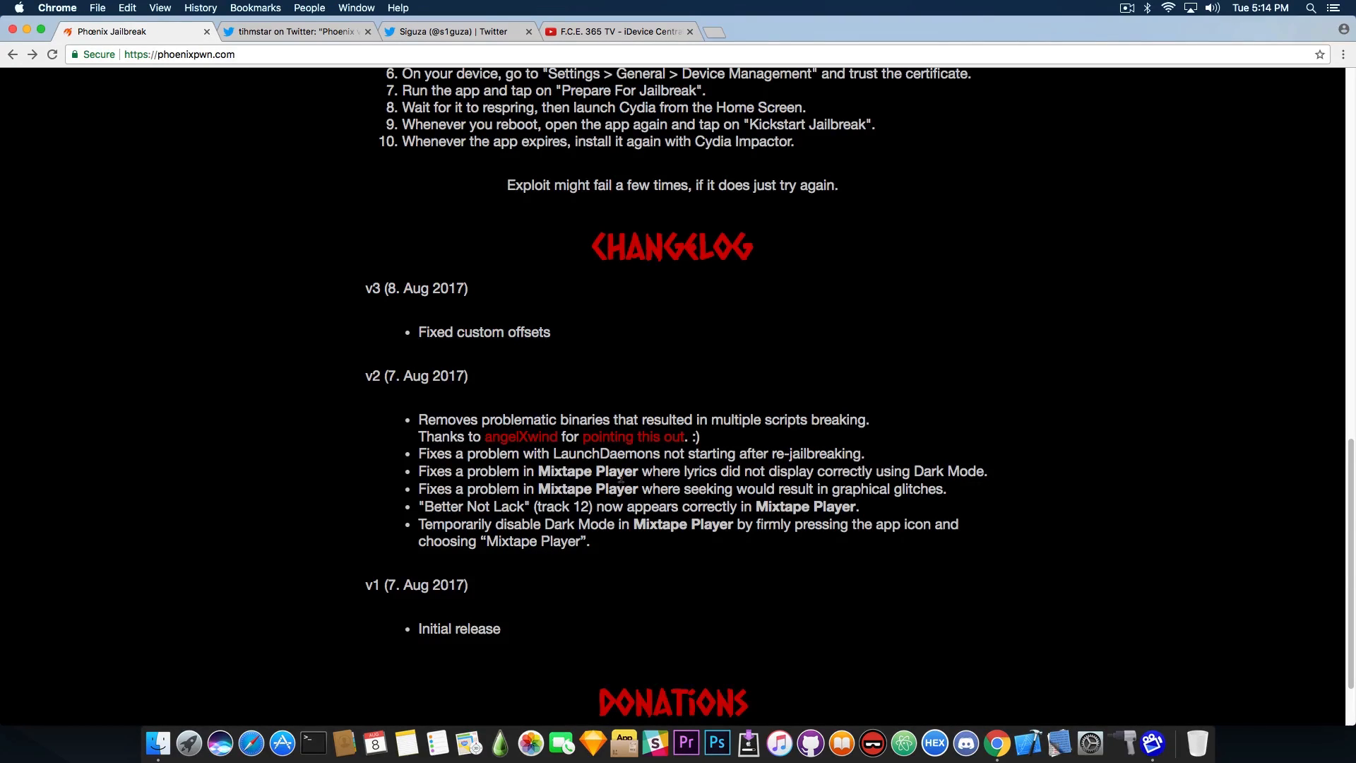
pyautogui.moveTo(445, 555)
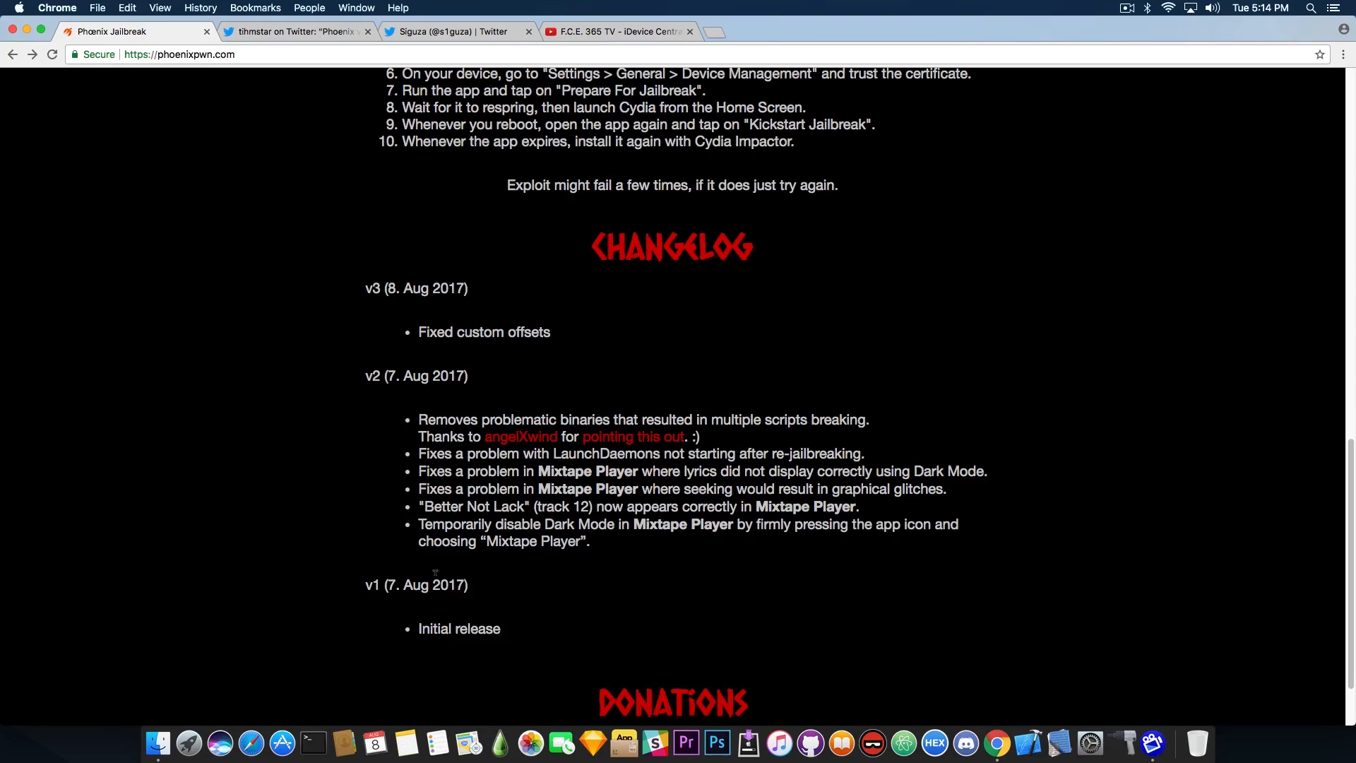
pyautogui.scroll(3)
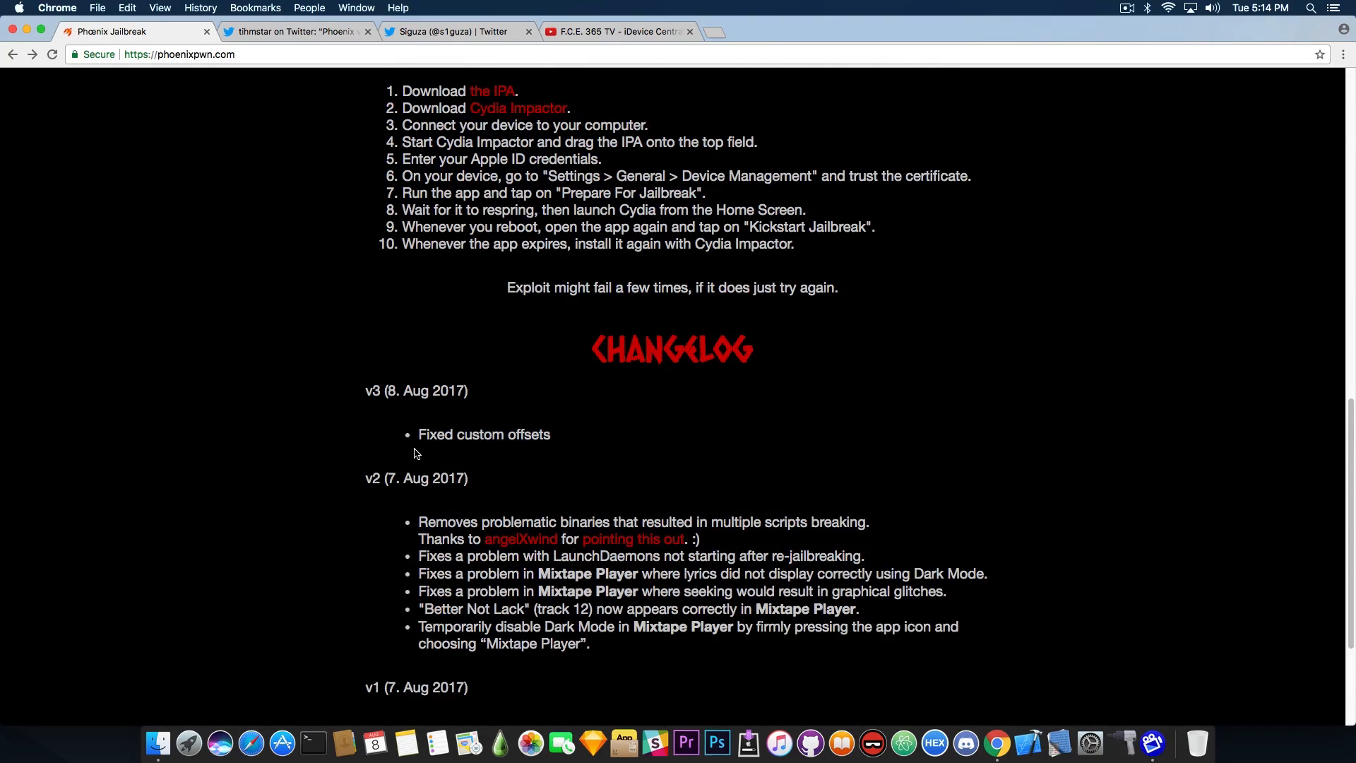
pyautogui.scroll(3)
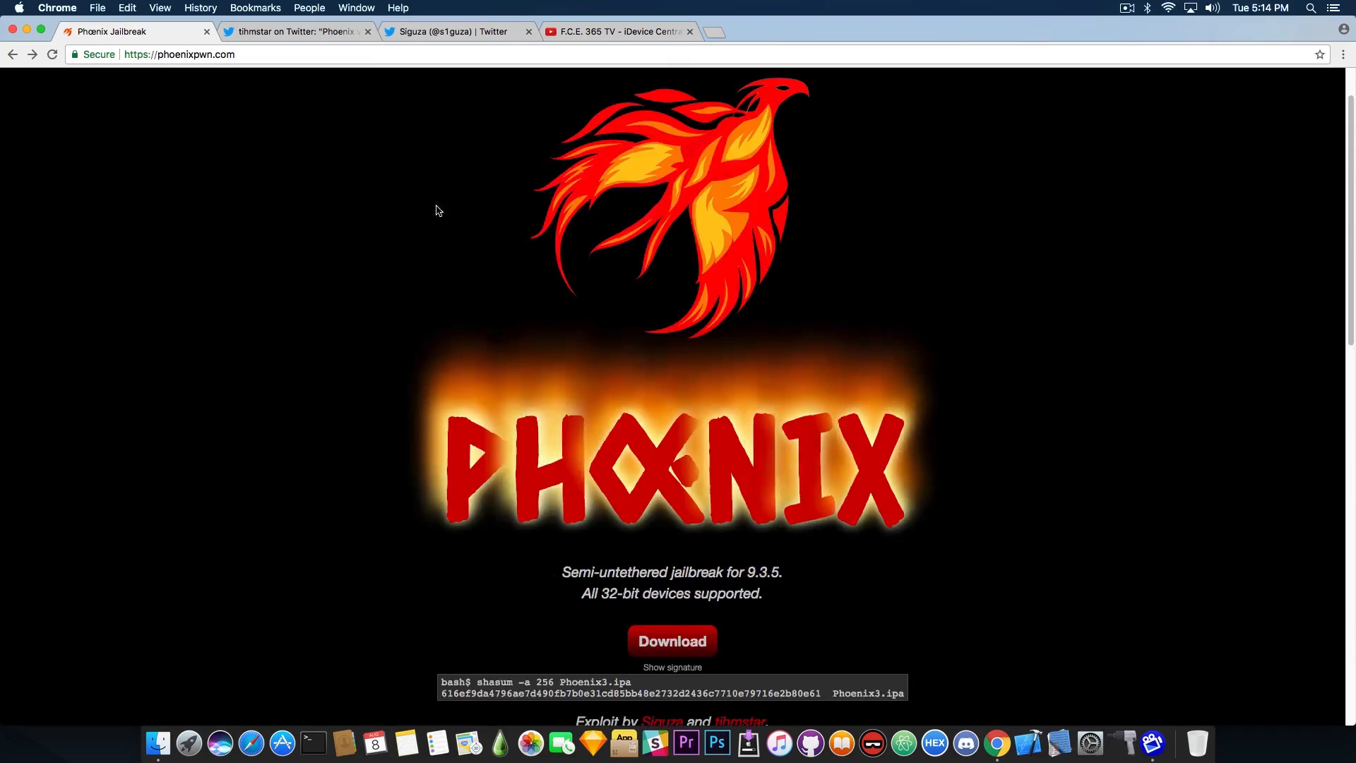
# Begin entering phoenixpwn.com/A in the address bar, surfacing the A5 offsets suggestion
pyautogui.click(299, 32)
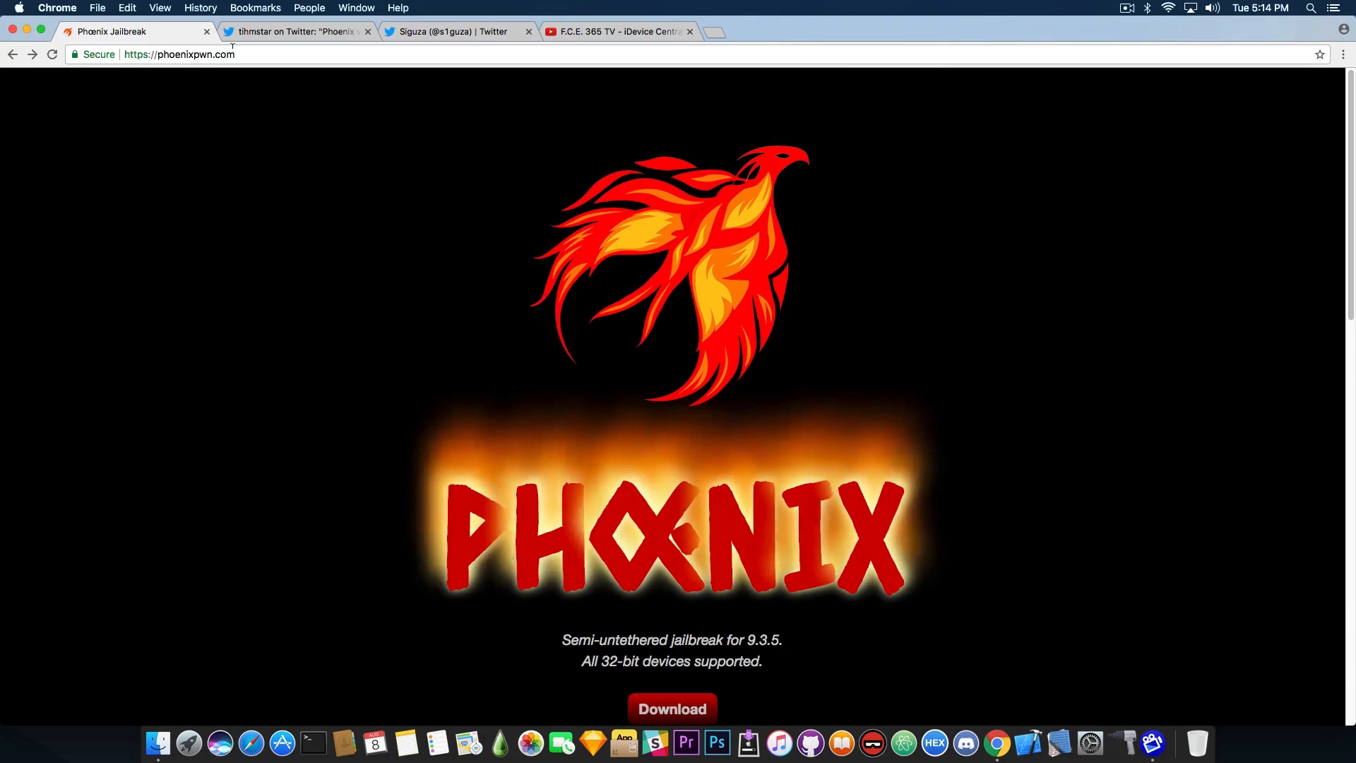
pyautogui.write('A')
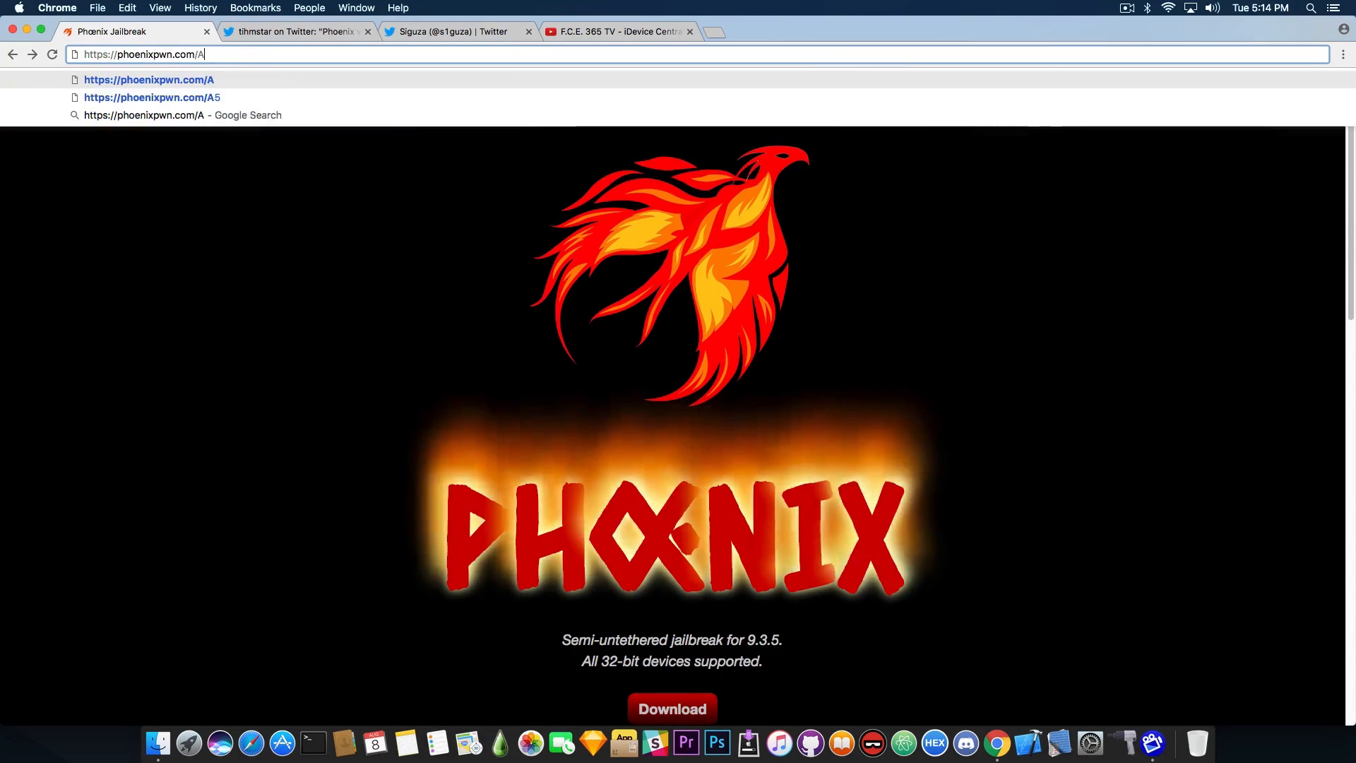
# View the phoenixpwn.com/A5 offsets page, go back, and switch to tihmstar's v3 custom offsets tweet
pyautogui.click(151, 97)
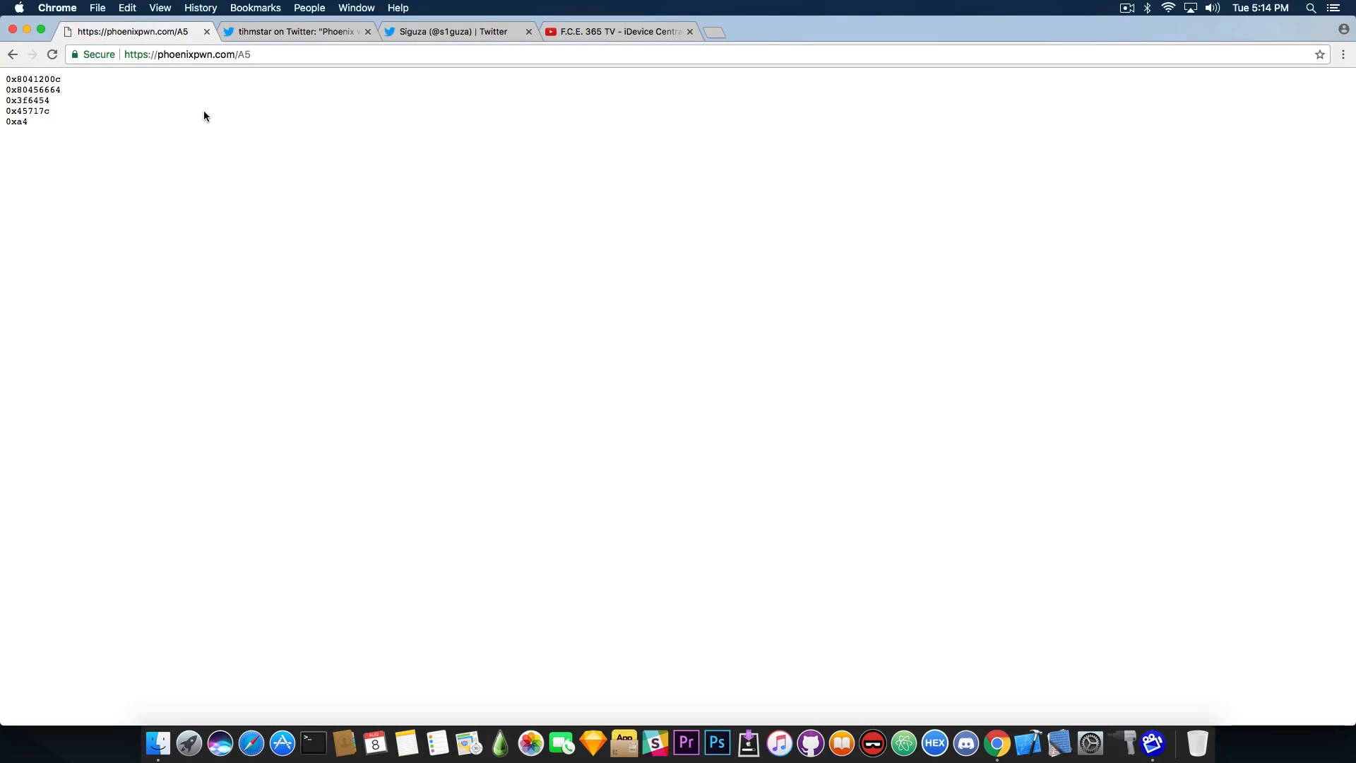
pyautogui.click(13, 55)
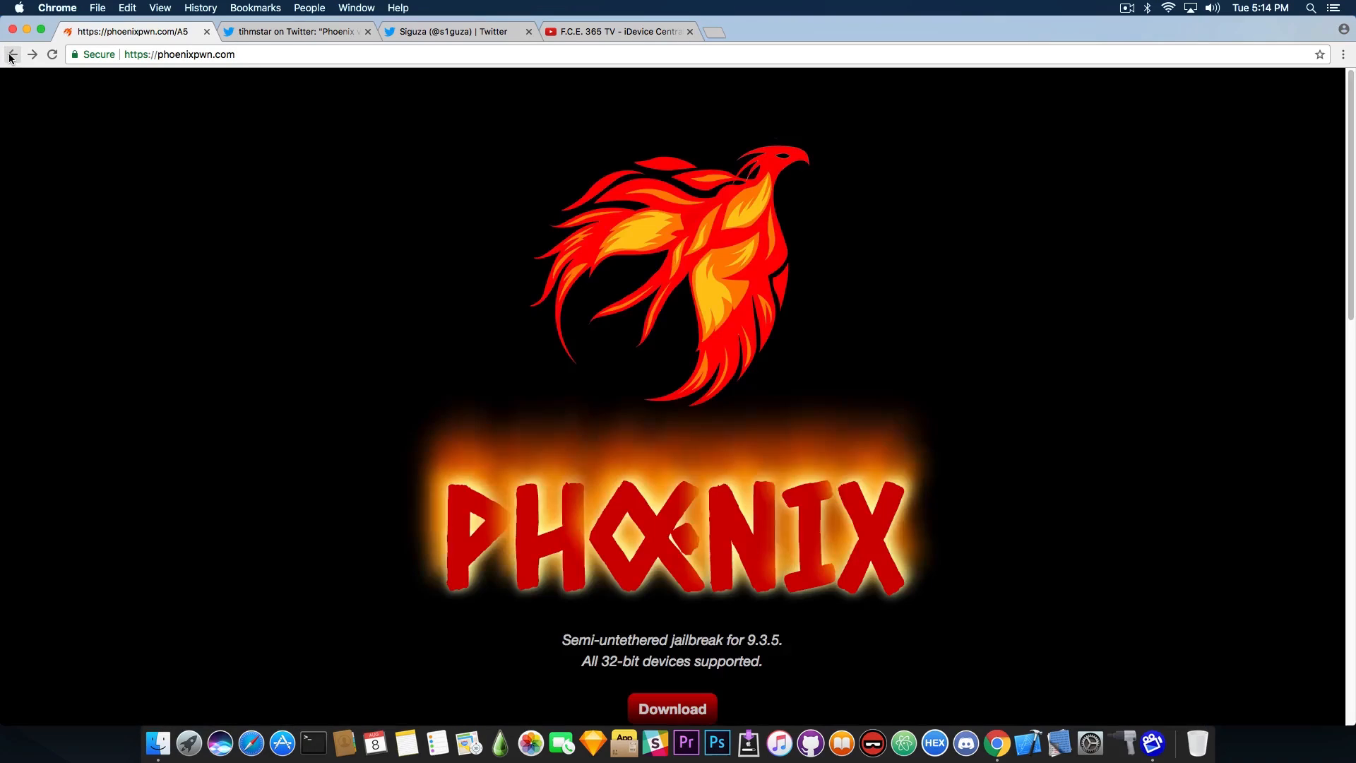
pyautogui.click(294, 31)
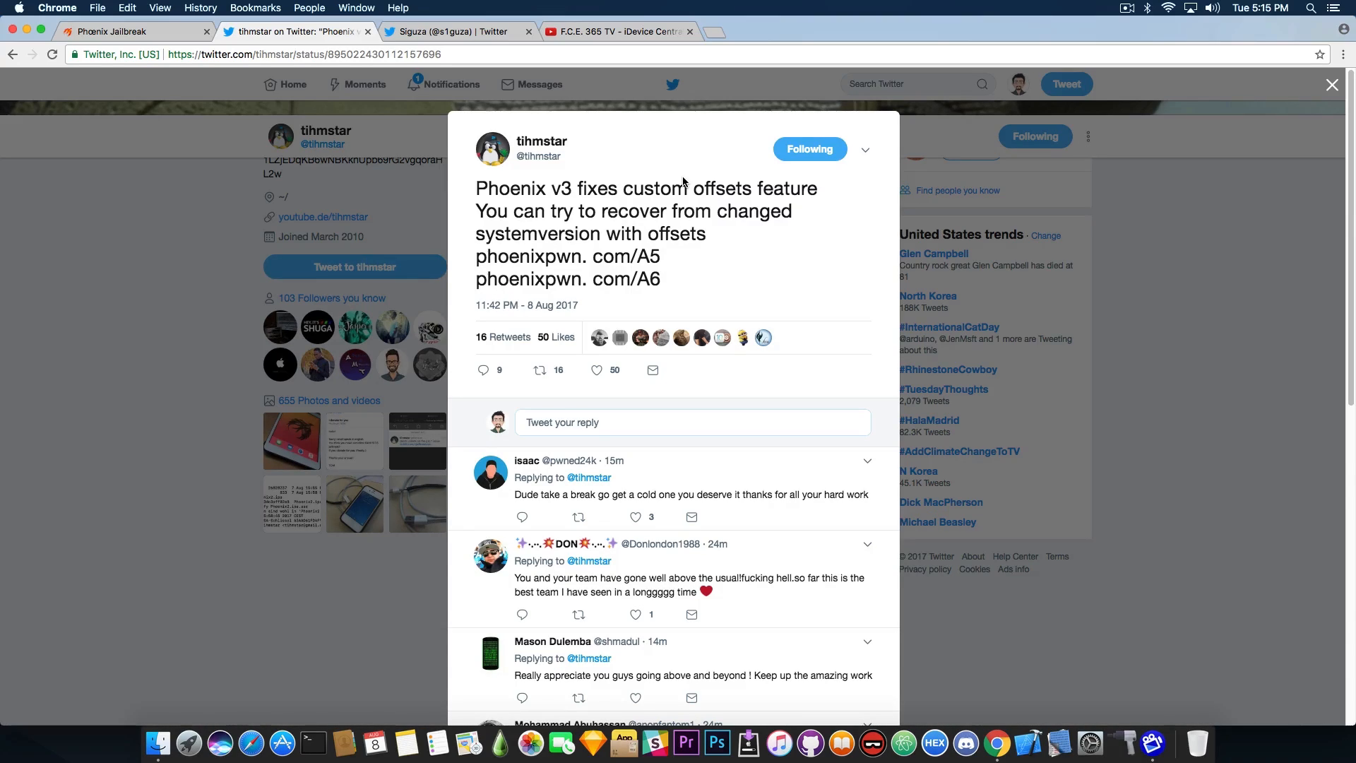
# After reading tihmstar's v3 offsets tweet, switch back to the Phoenix Jailbreak home page
pyautogui.click(130, 31)
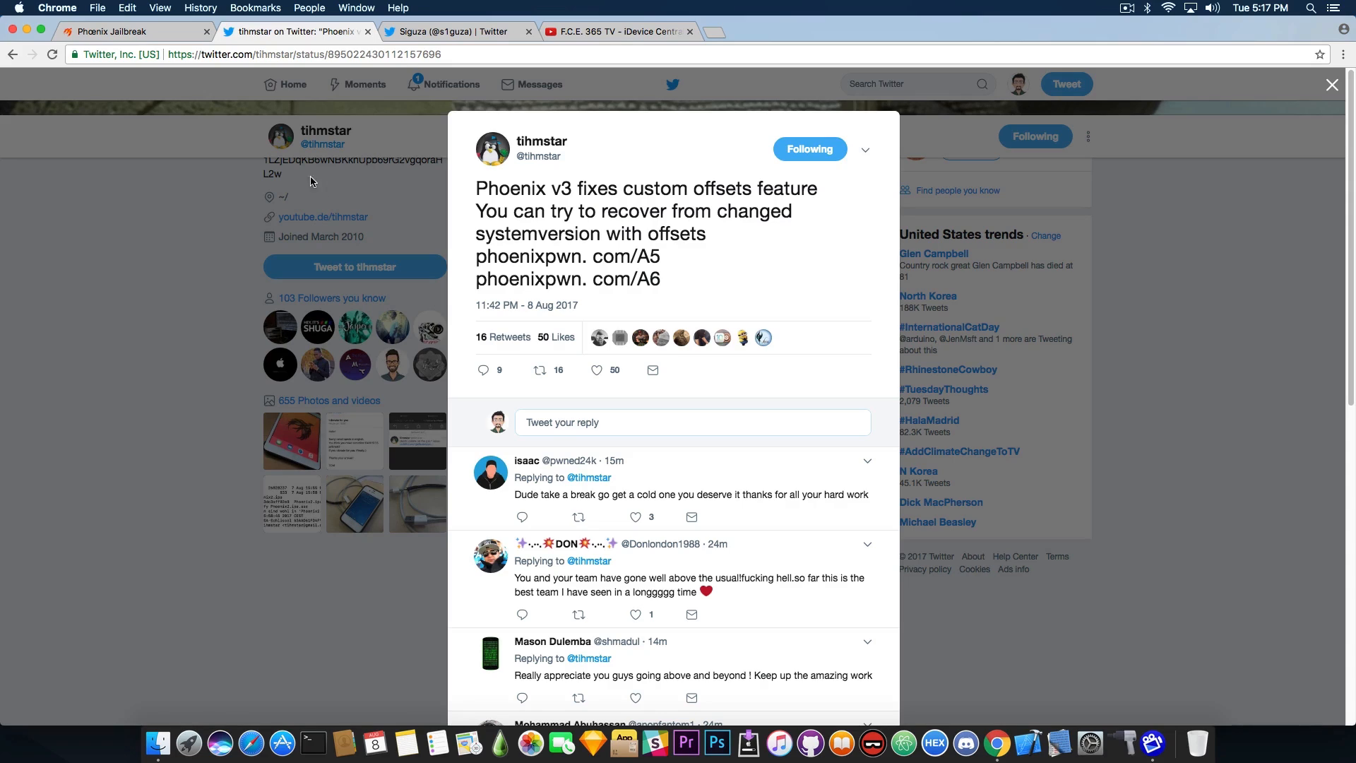
pyautogui.click(130, 31)
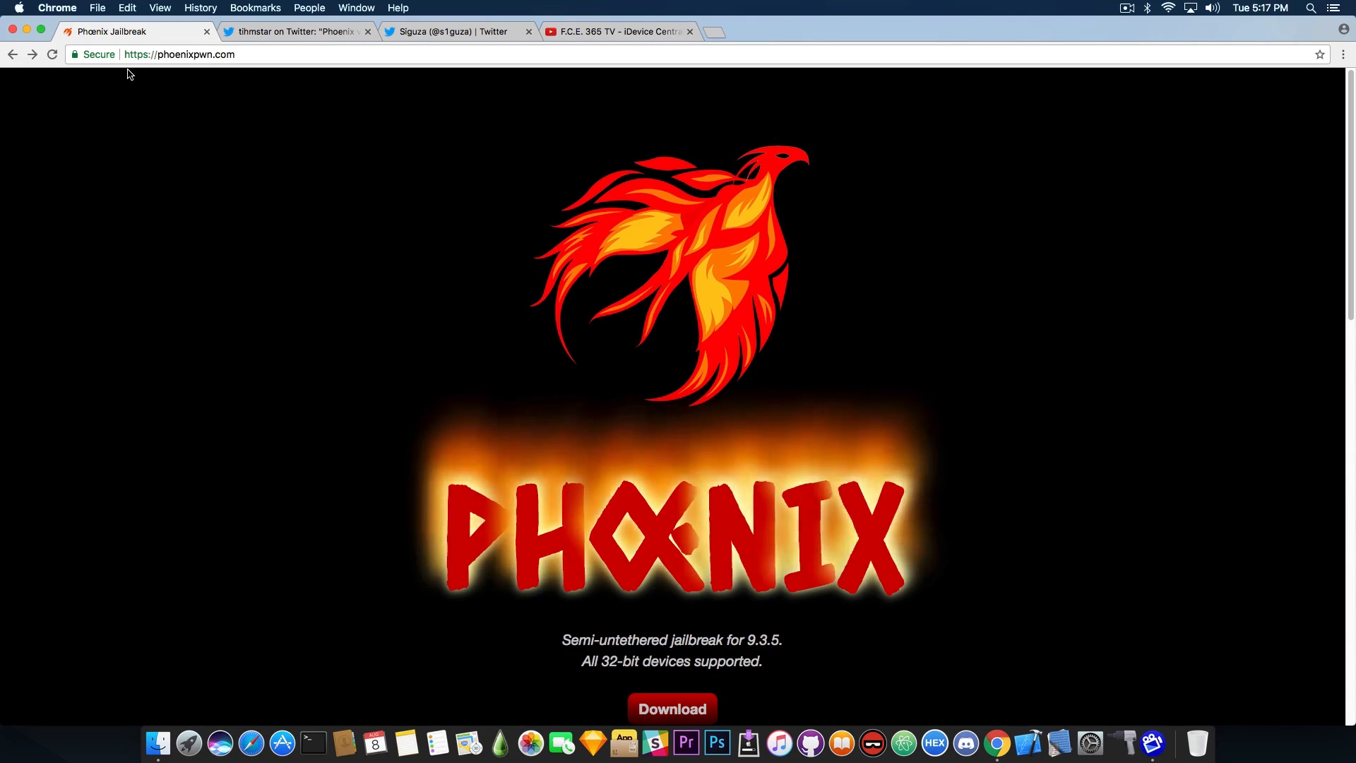
pyautogui.scroll(-3)
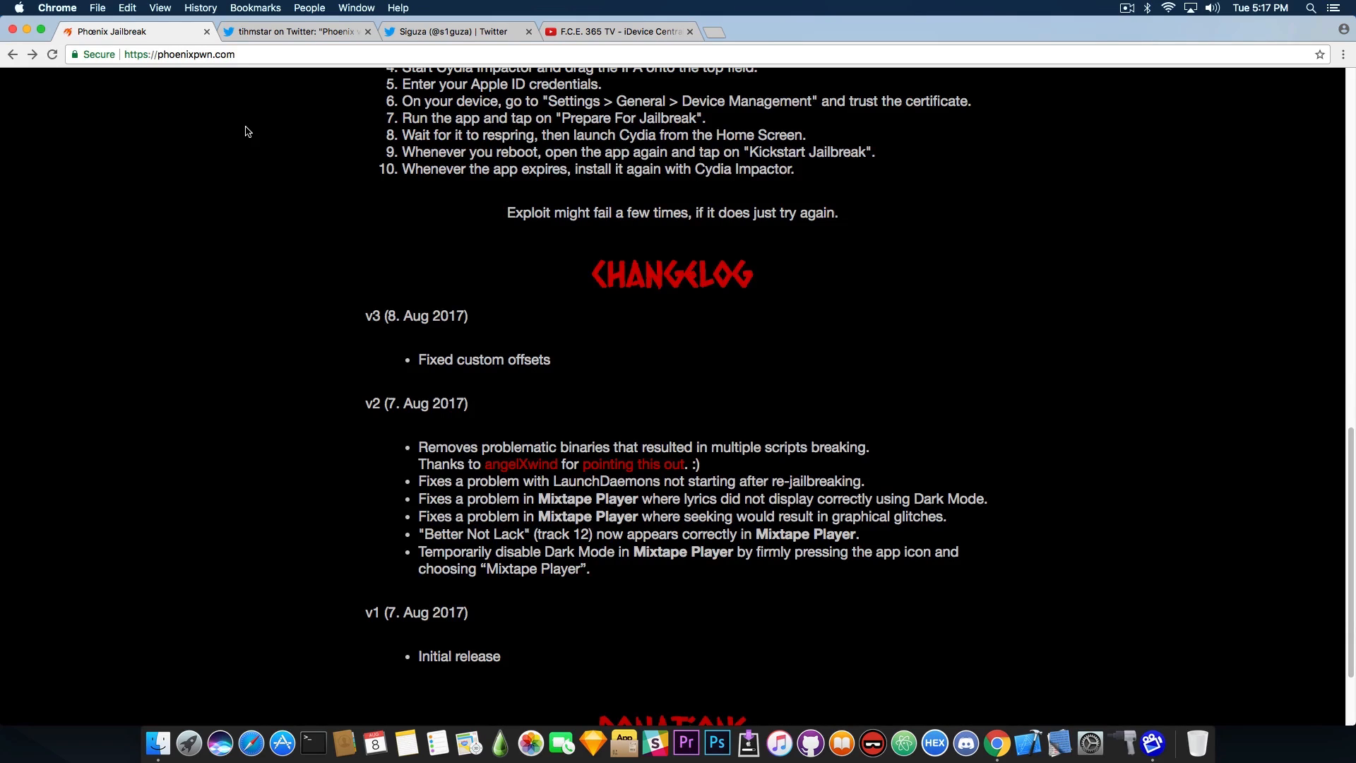
pyautogui.scroll(3)
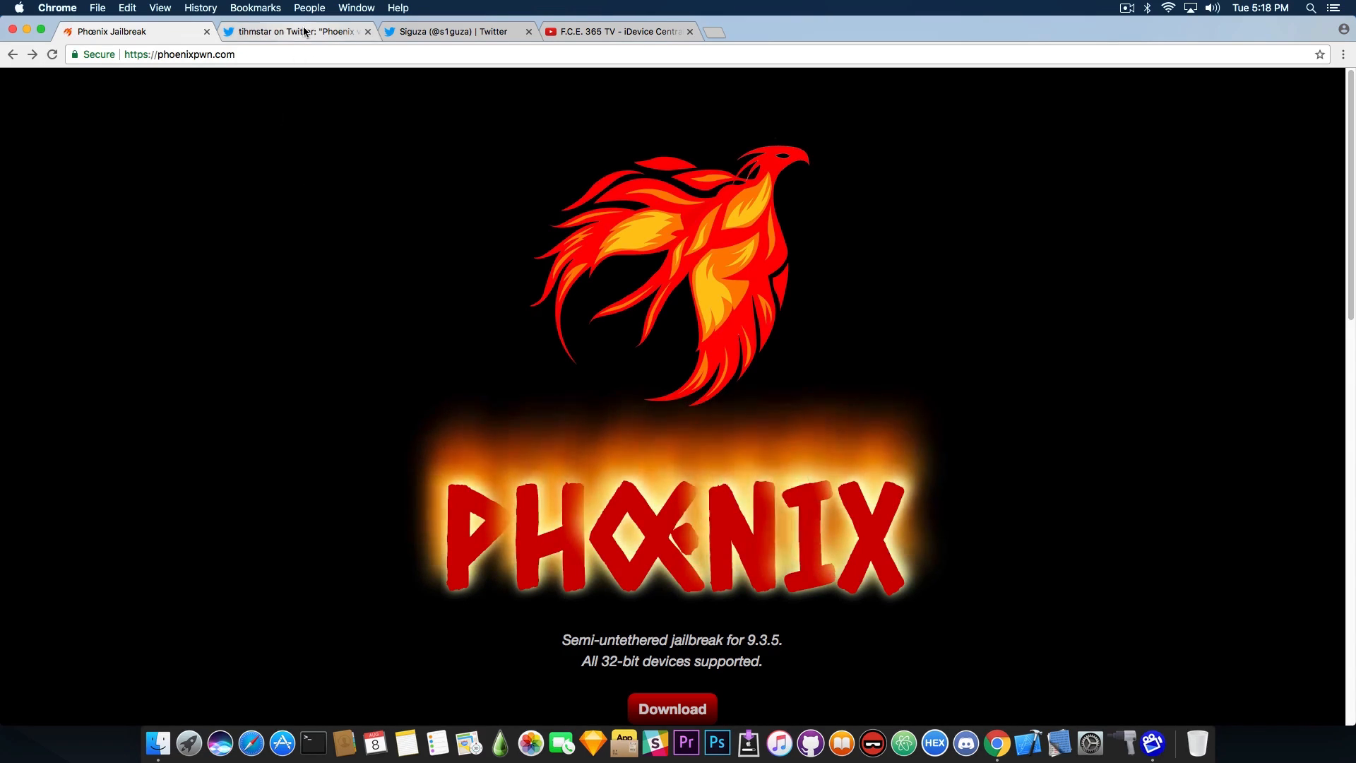
# Glance at Siguza's Twitter profile, then return to tihmstar's v3 custom offsets tweet
pyautogui.click(456, 31)
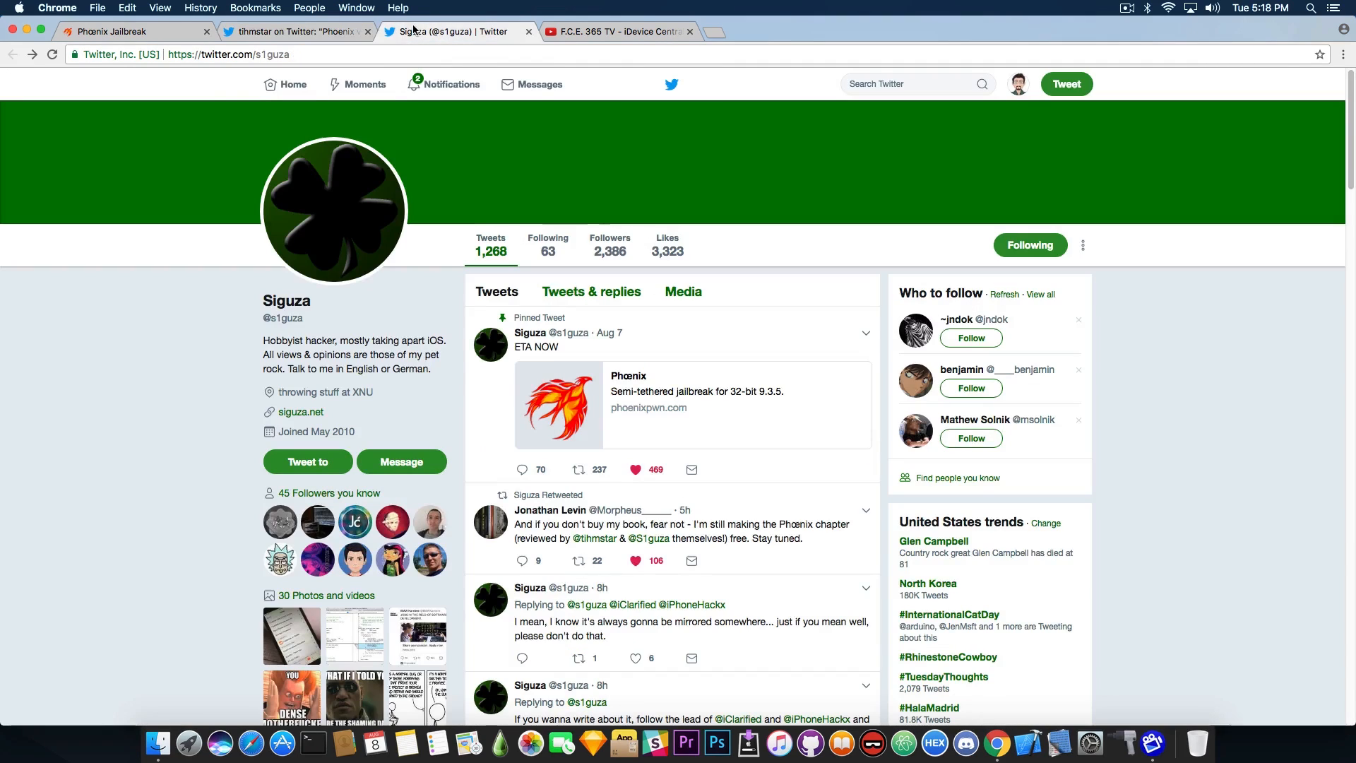
pyautogui.click(297, 31)
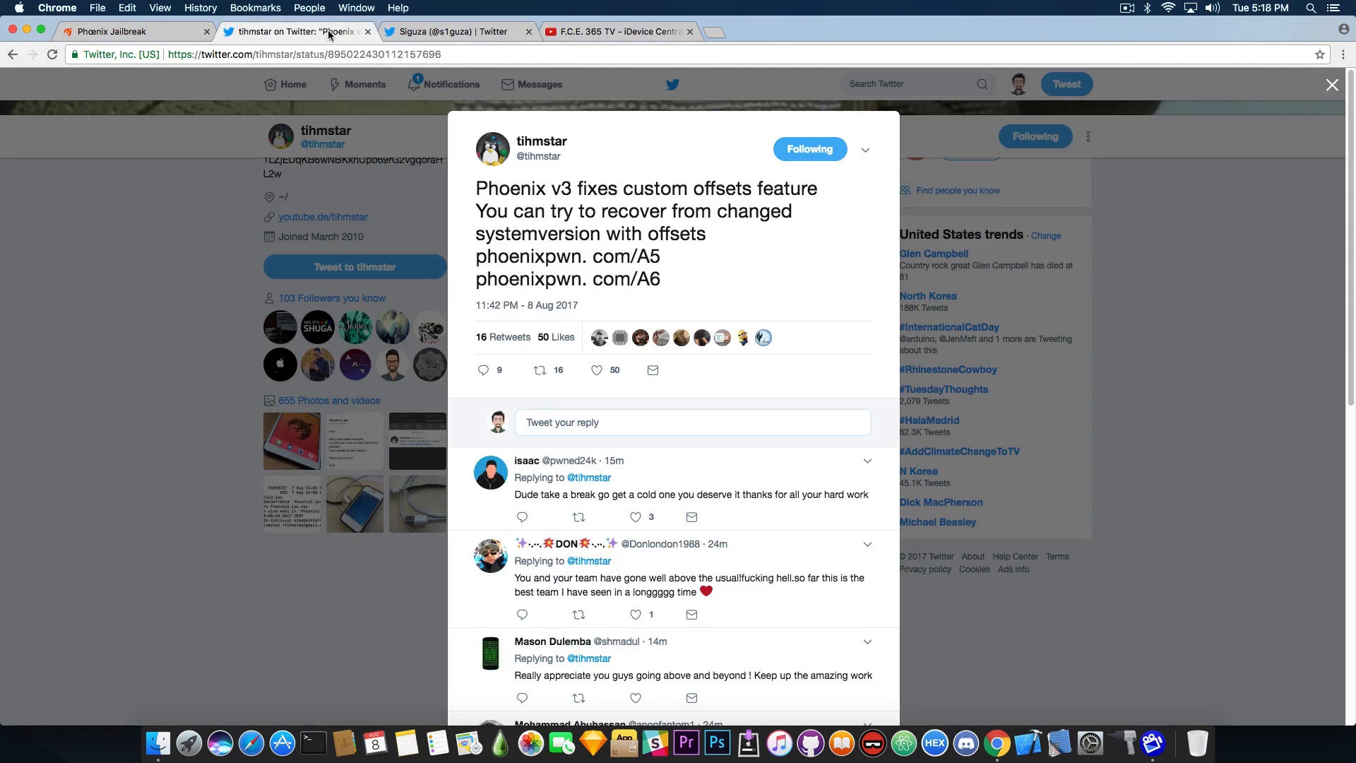